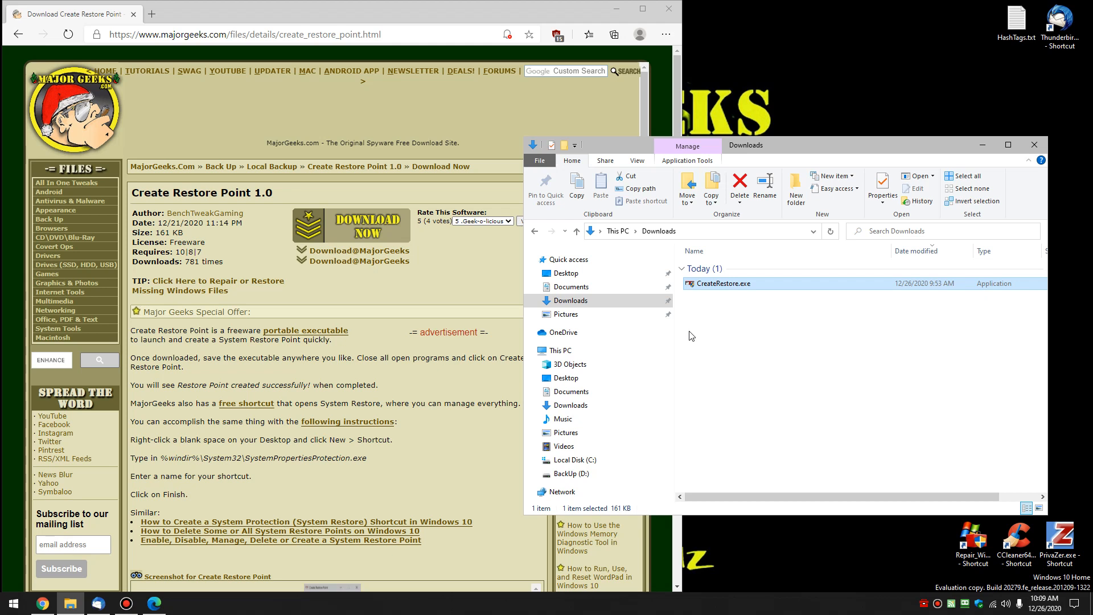
mouse_move(691, 322)
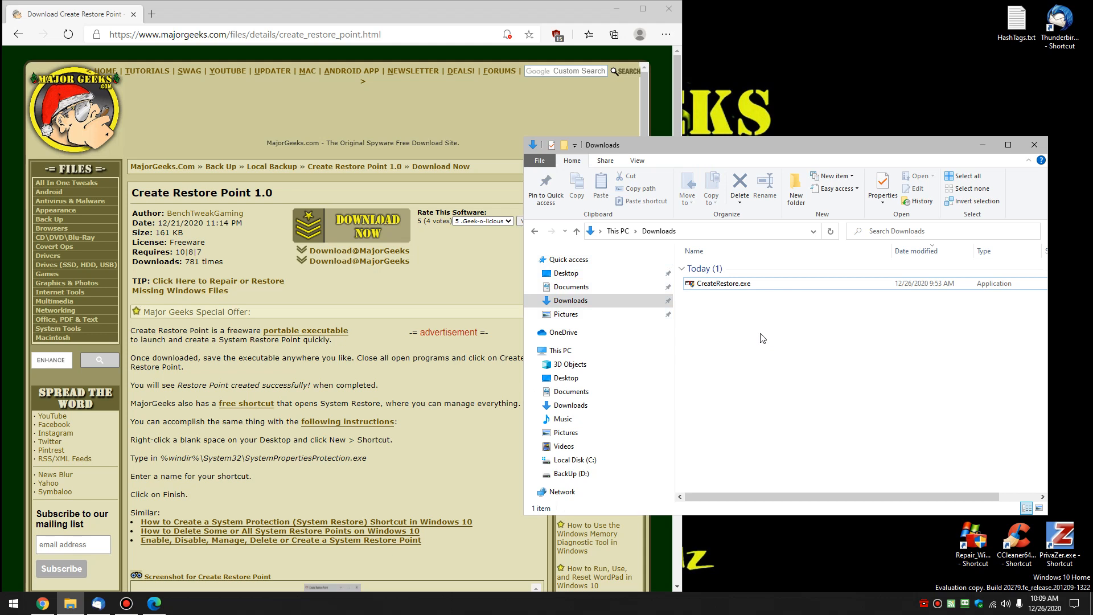
mouse_move(440, 314)
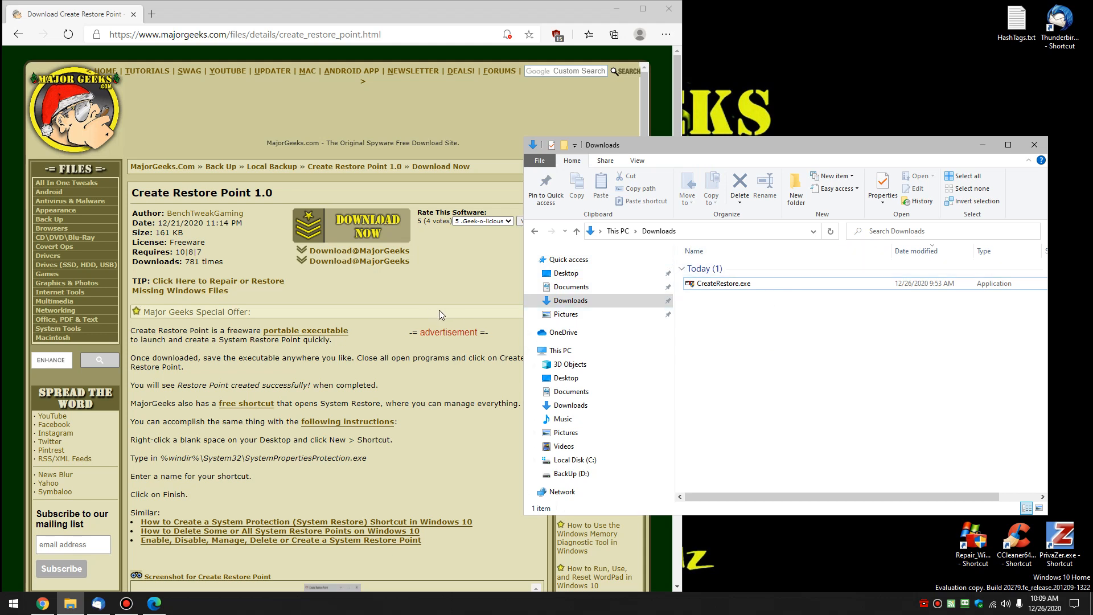
mouse_move(469, 140)
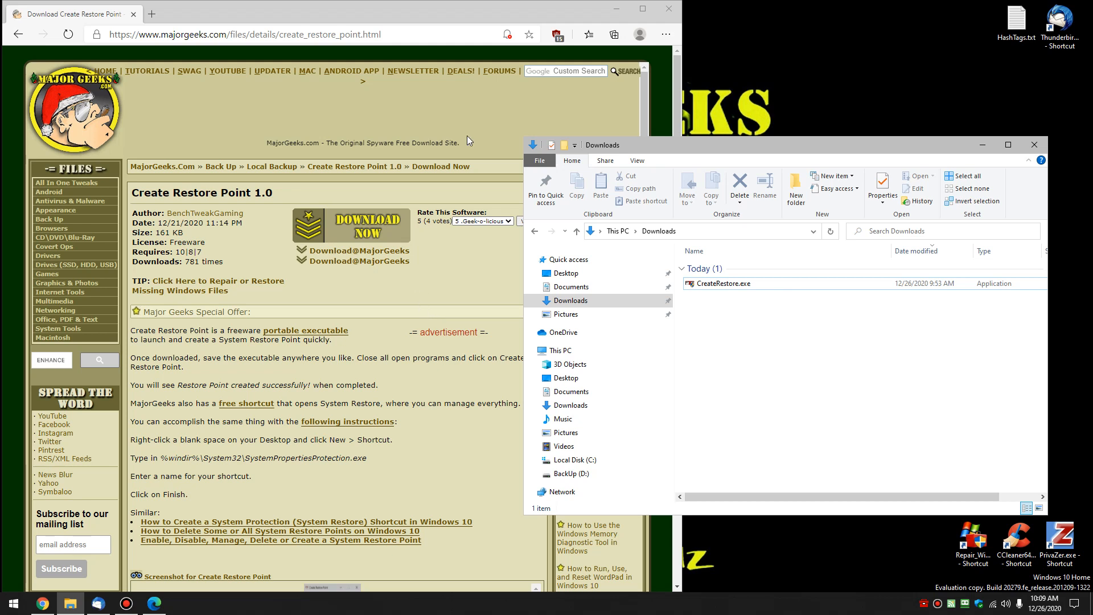
mouse_move(982, 18)
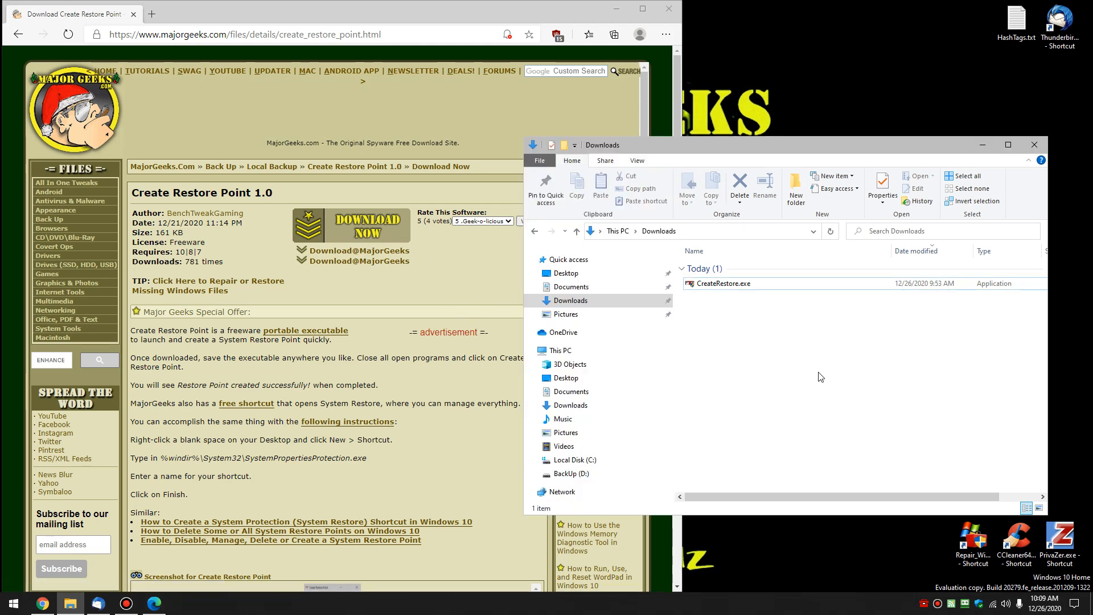
Pin CreateRestore.exe from Downloads to Start, check its Start tile, and pin it to the taskbar
left_click(725, 283)
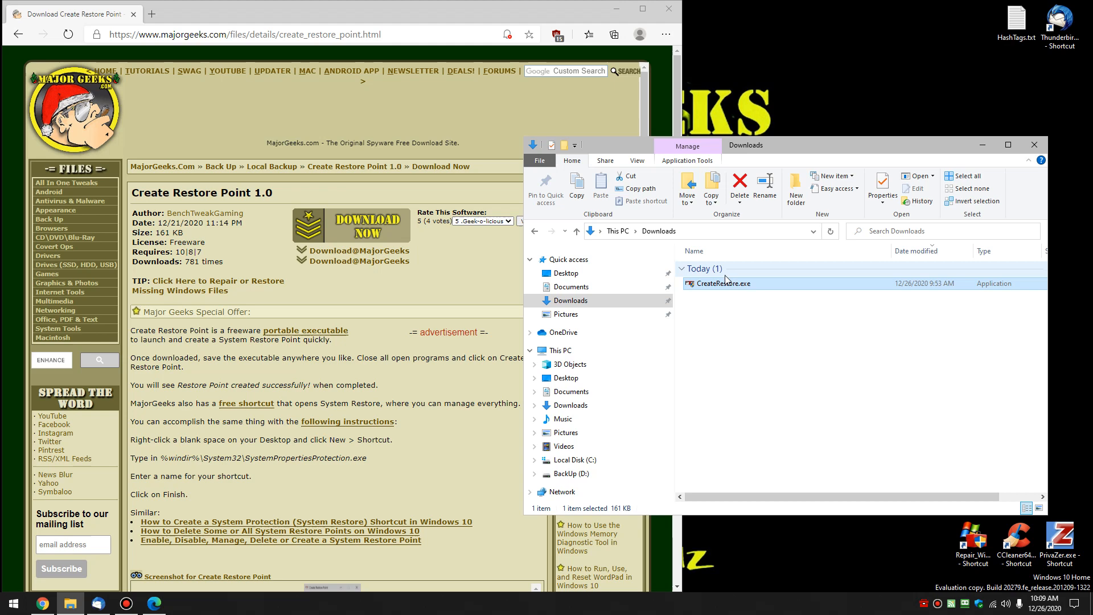
right_click(728, 283)
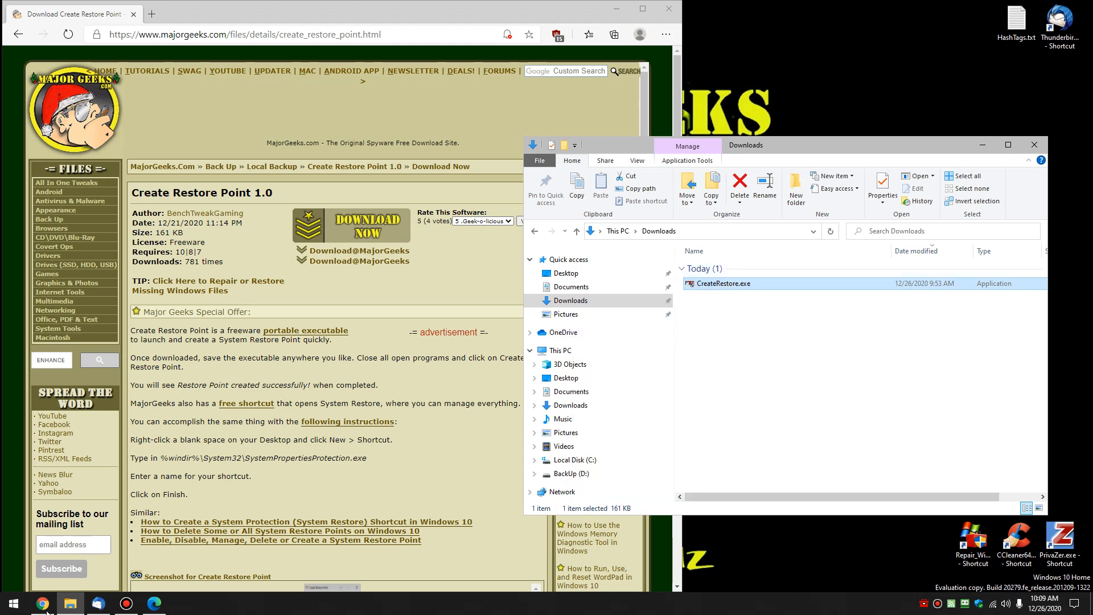
left_click(11, 603)
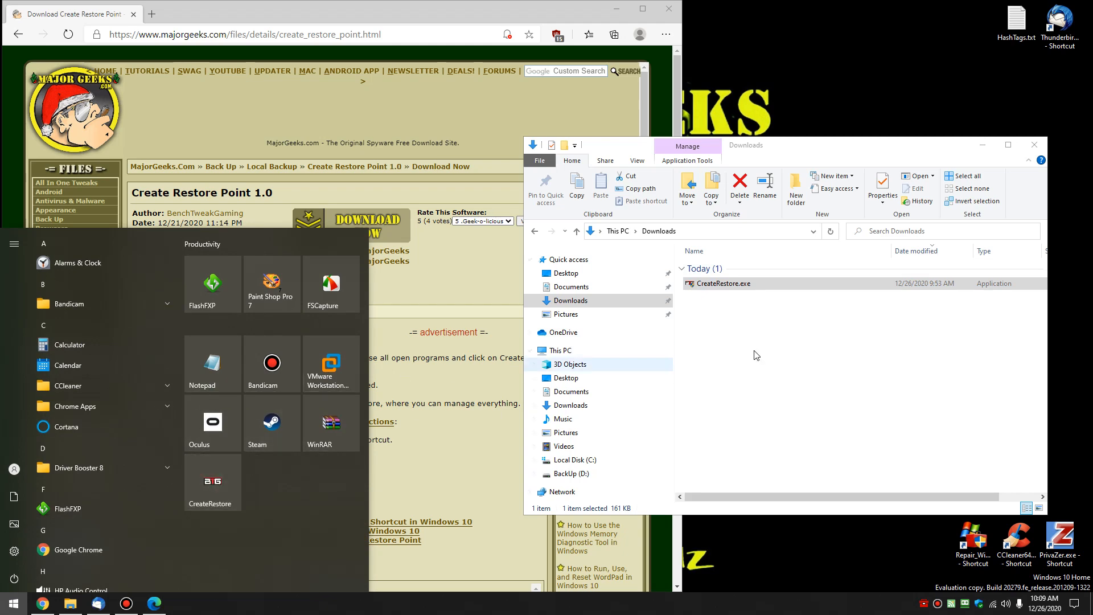
right_click(723, 283)
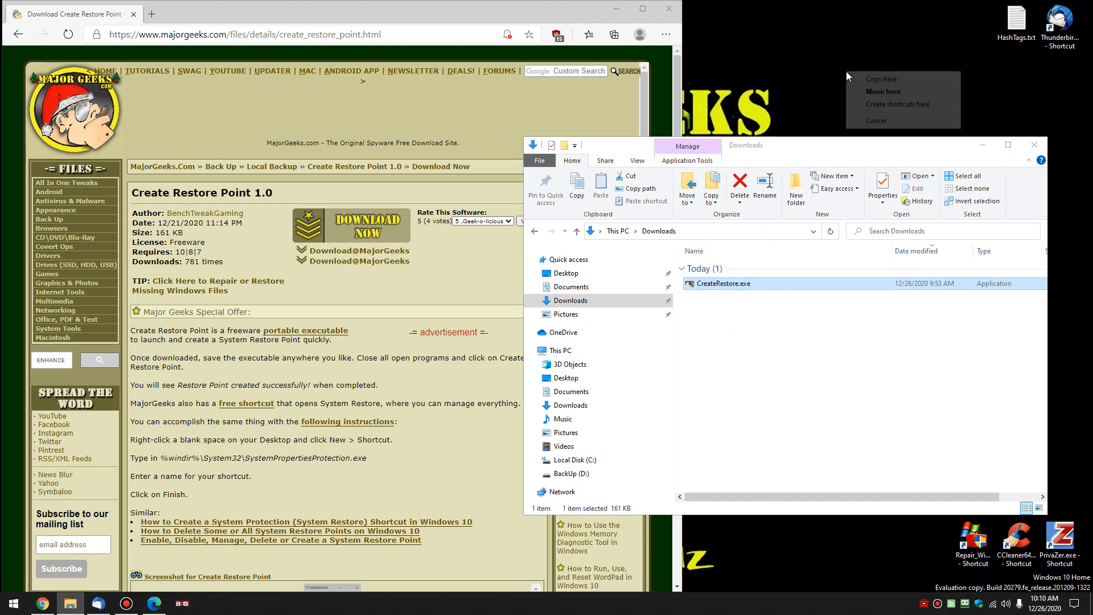
left_click(880, 78)
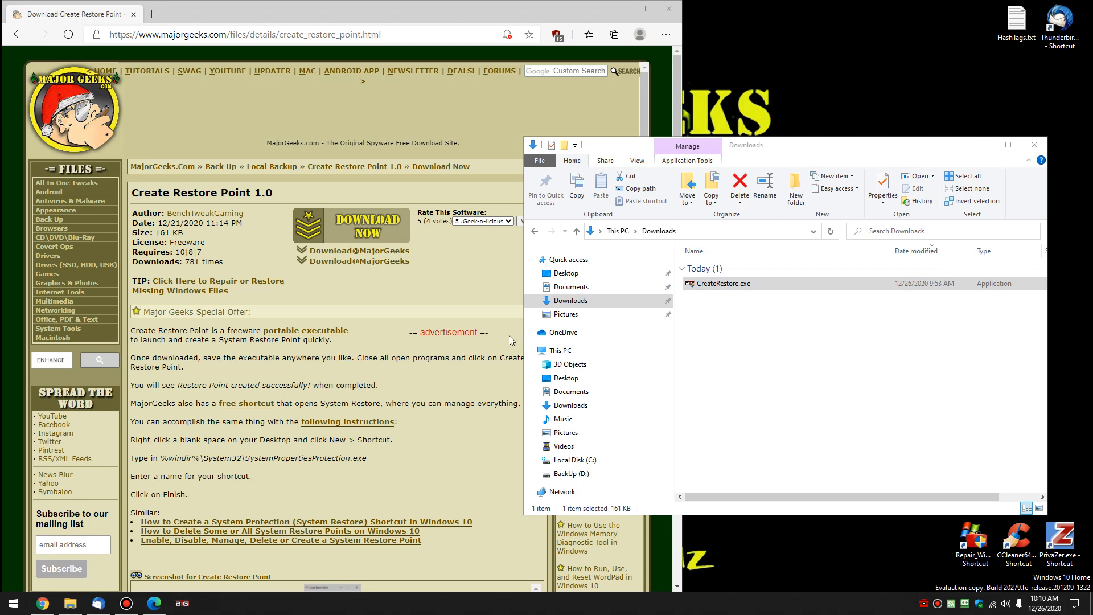
left_click(723, 283)
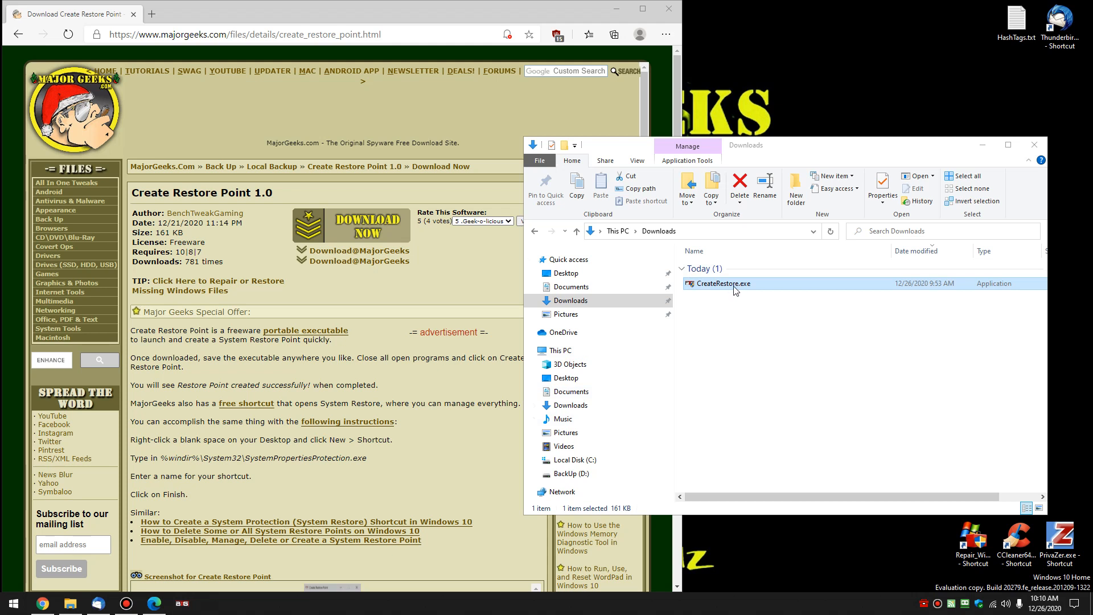
Launch CreateRestore.exe, create a restore point, and open 'Create a restore point' from a 'restore' search
double_click(724, 282)
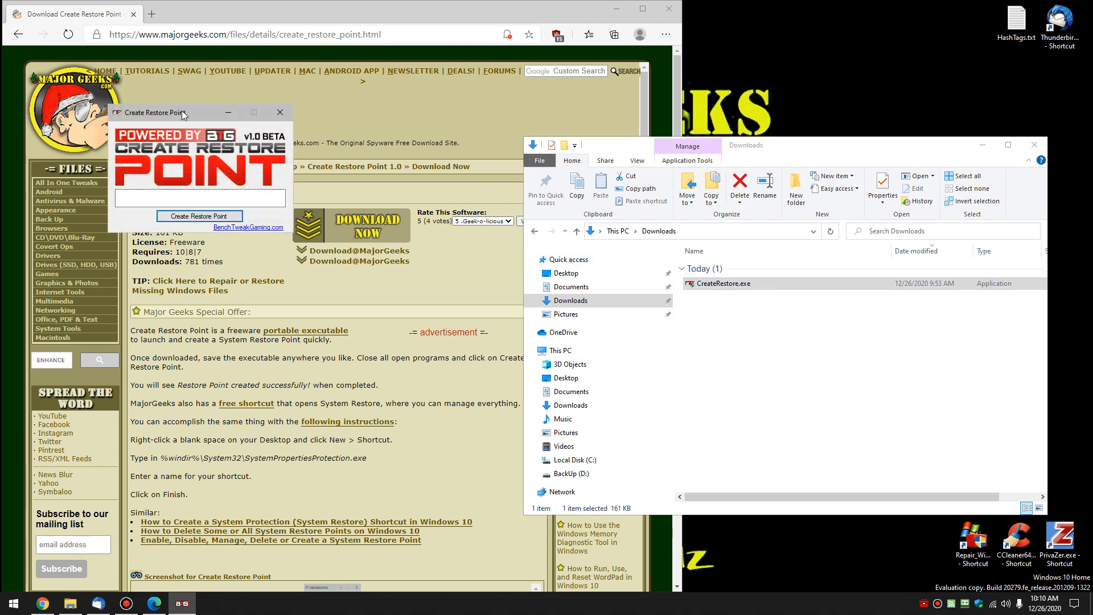
left_click_drag(154, 112, 303, 170)
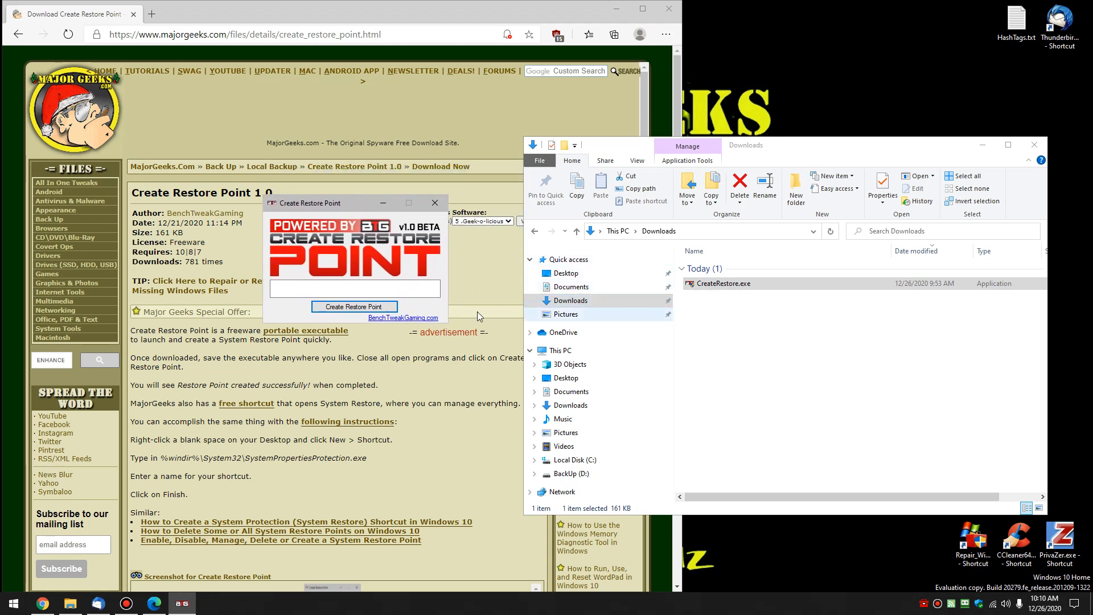
mouse_move(354, 307)
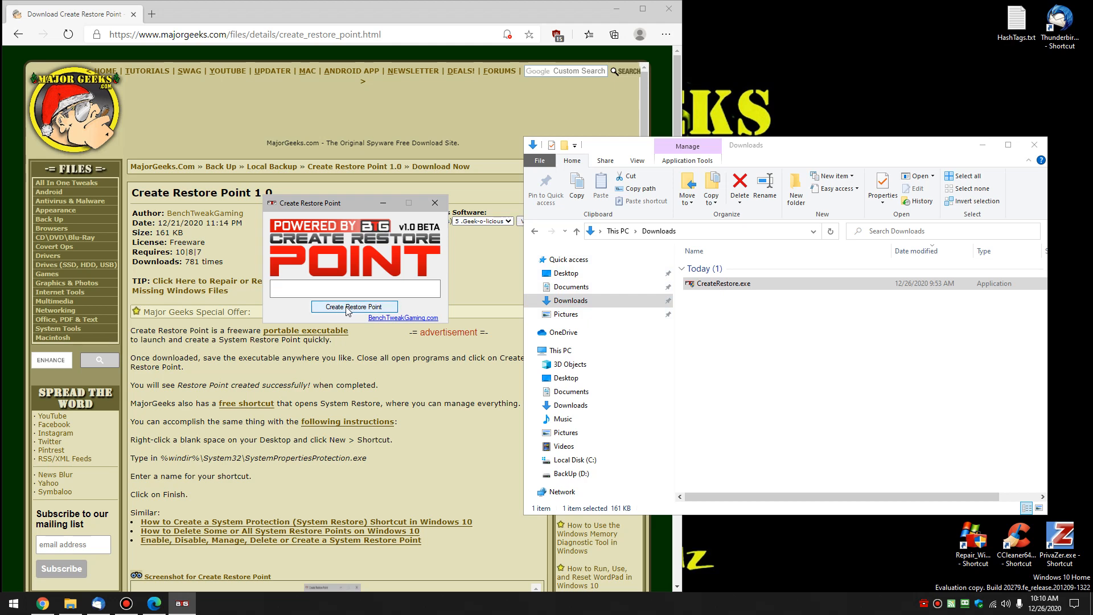
left_click(354, 307)
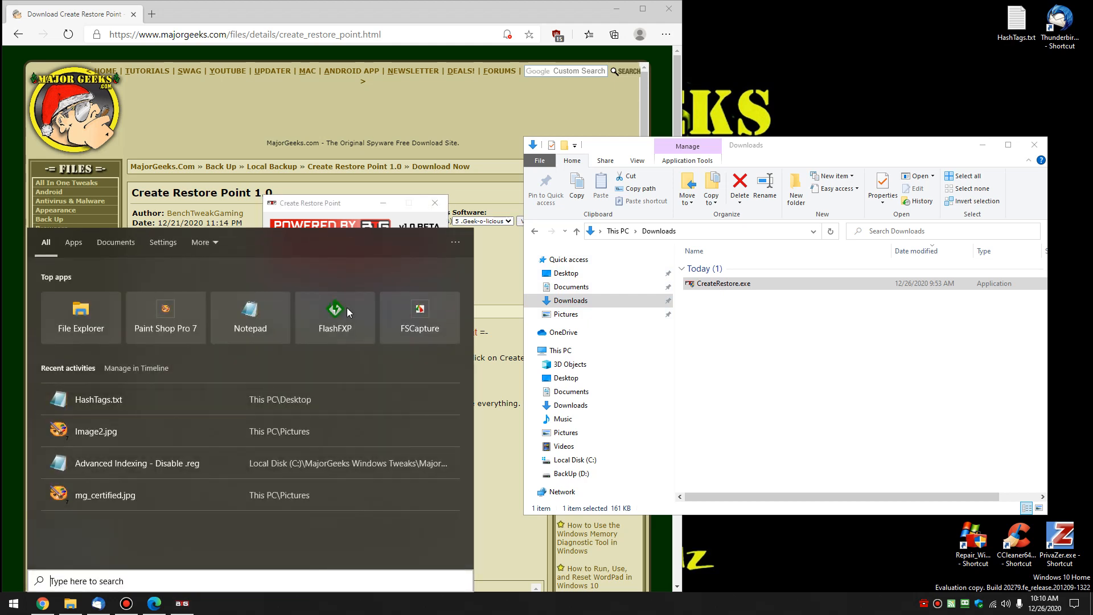
type("restore")
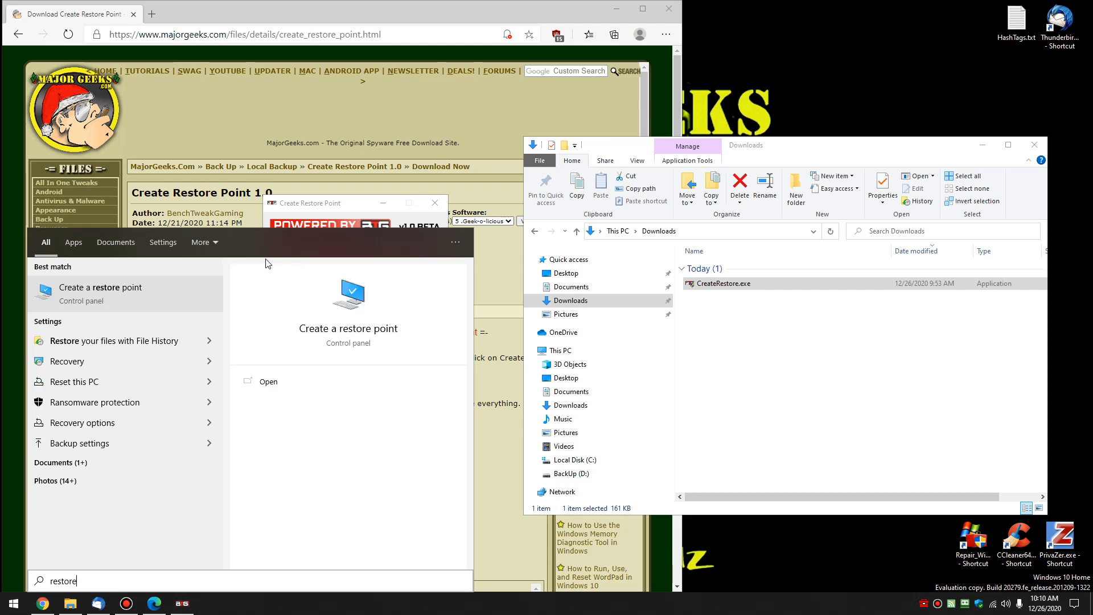
left_click(99, 287)
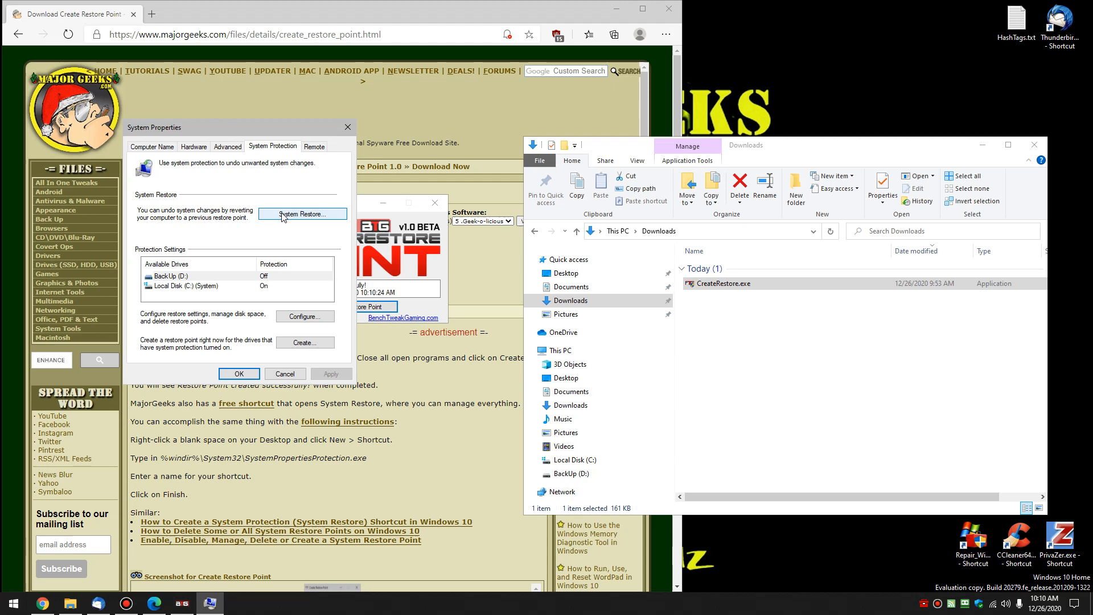
Open the System Restore wizard, view the 12/26/2020 9:57:07 AM recommended point, and cancel
left_click(302, 214)
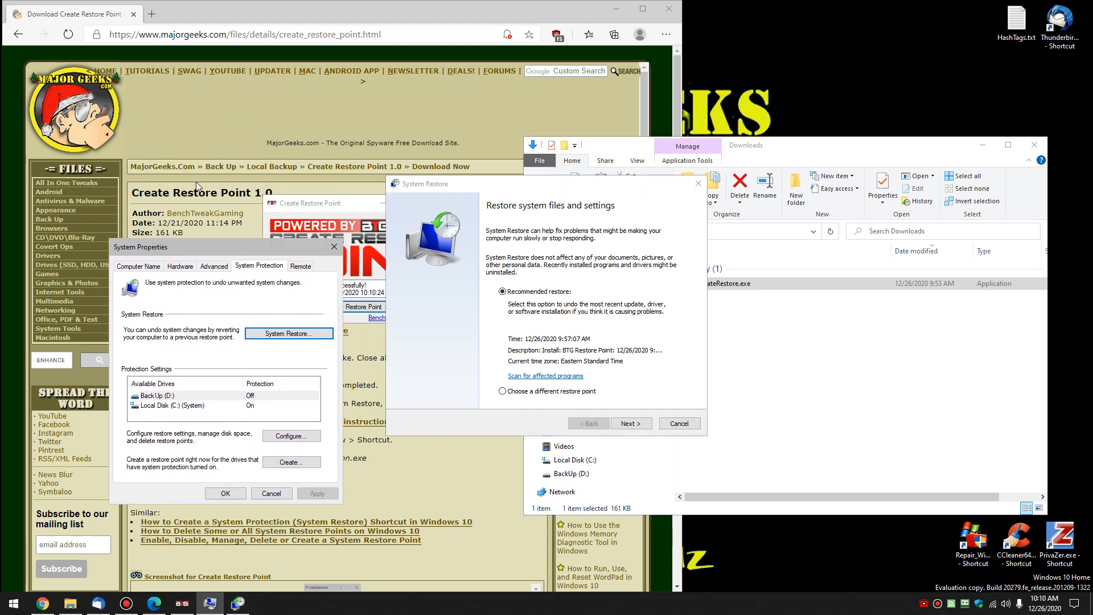
mouse_move(608, 357)
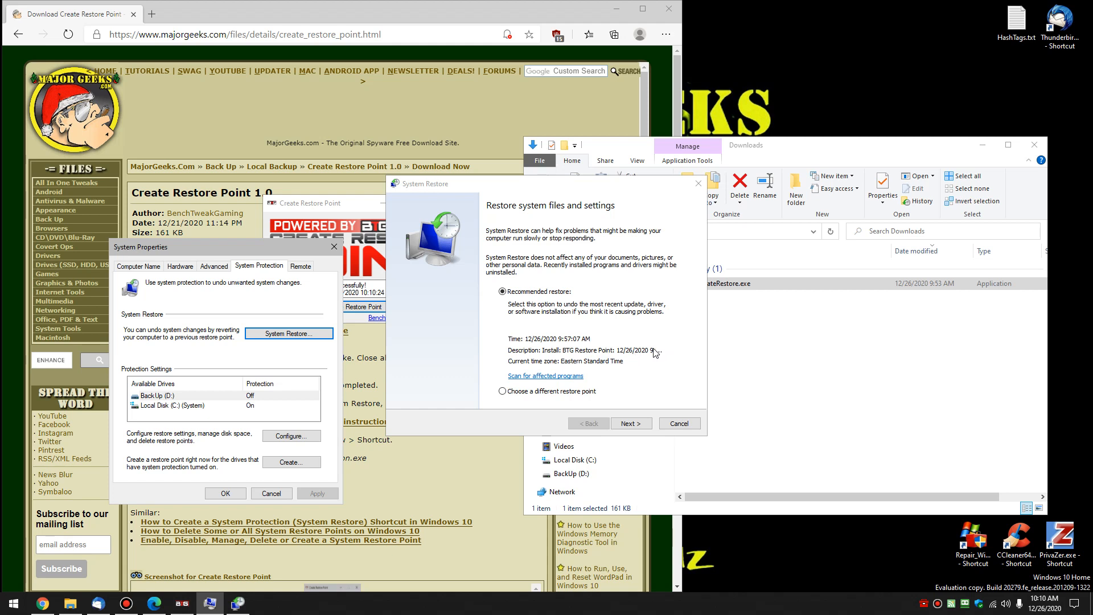
mouse_move(621, 403)
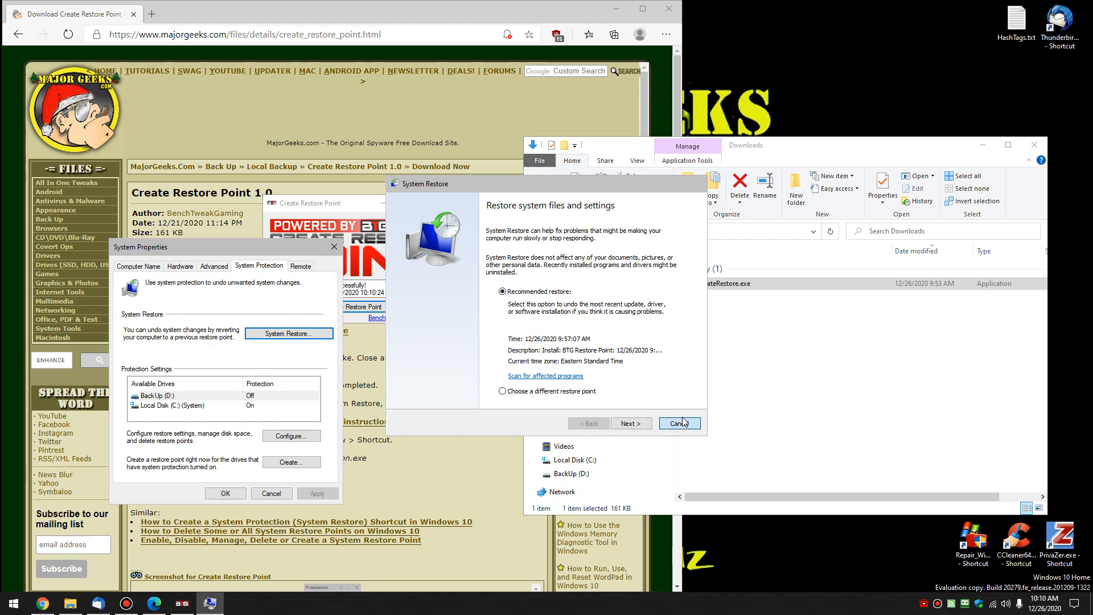
left_click(679, 423)
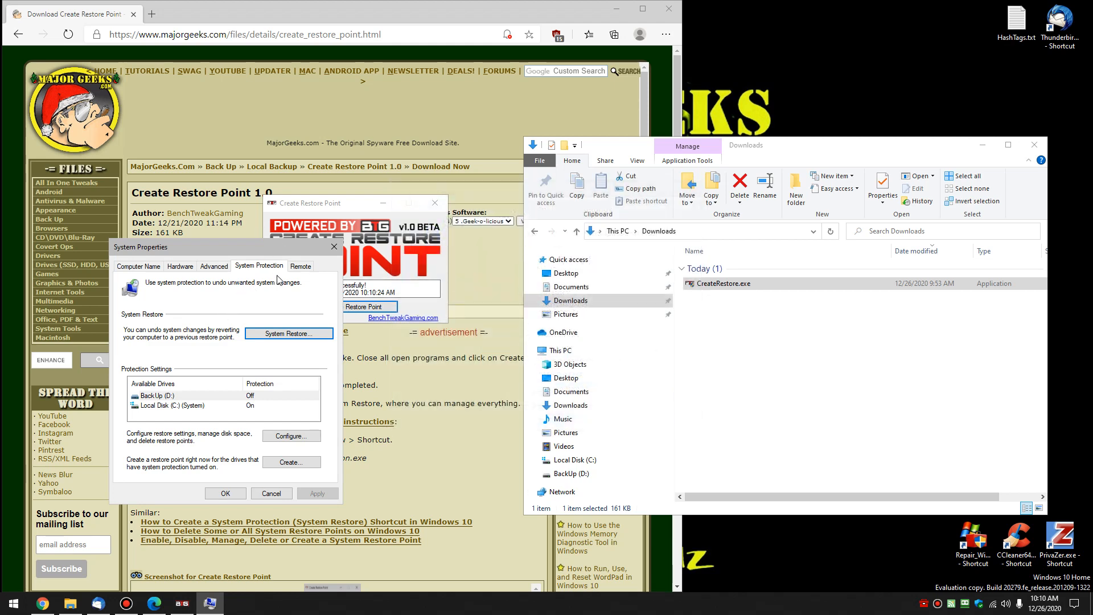
mouse_move(348, 274)
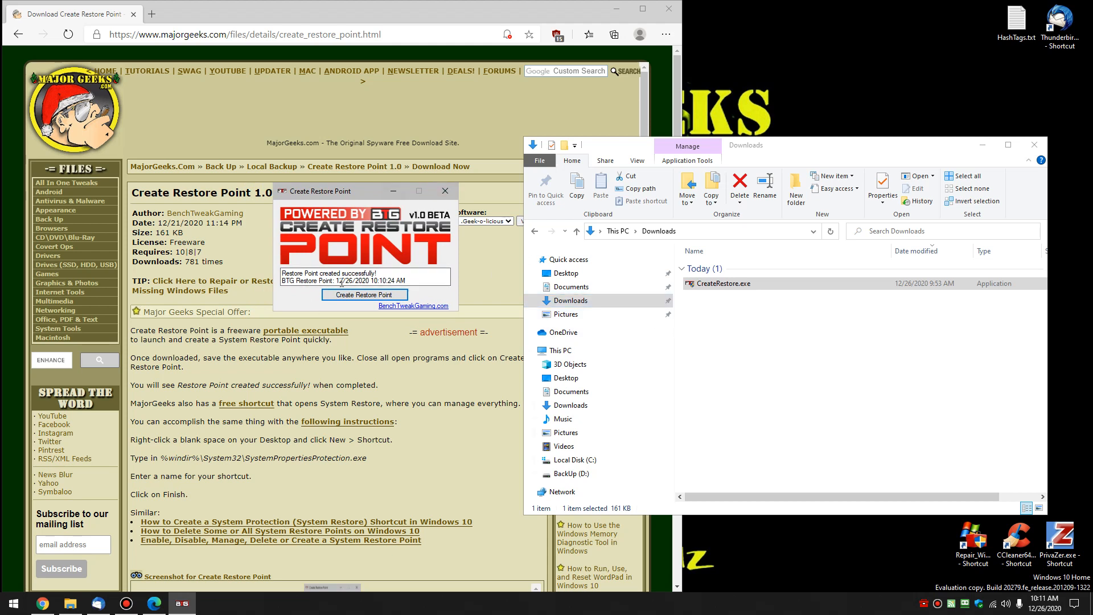
Make another restore point with Create Restore Point, stamped 10:11:12 AM
left_click(363, 295)
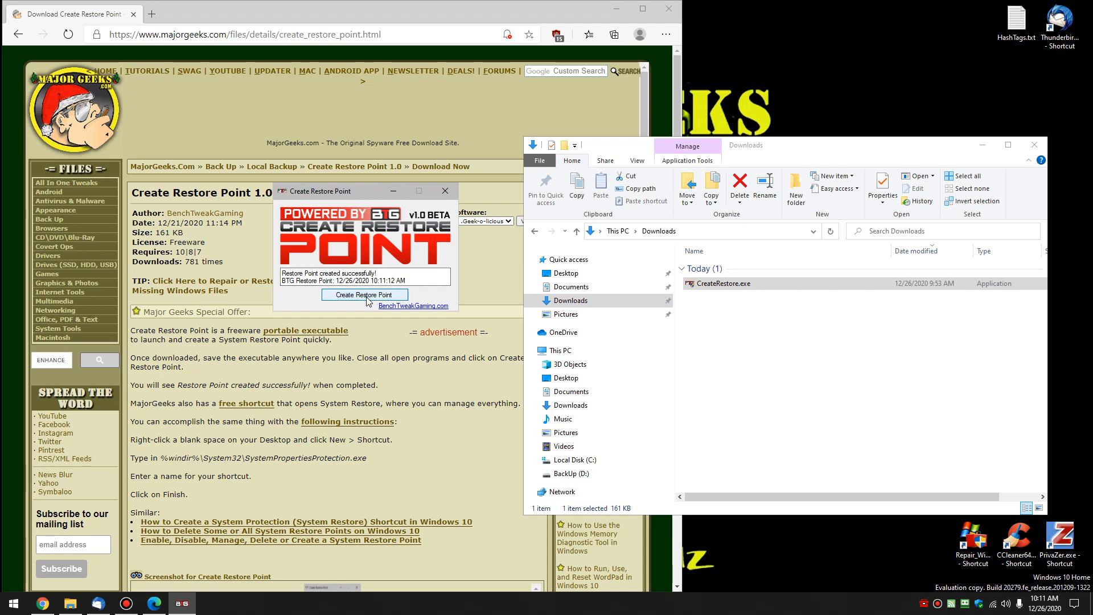
left_click(444, 190)
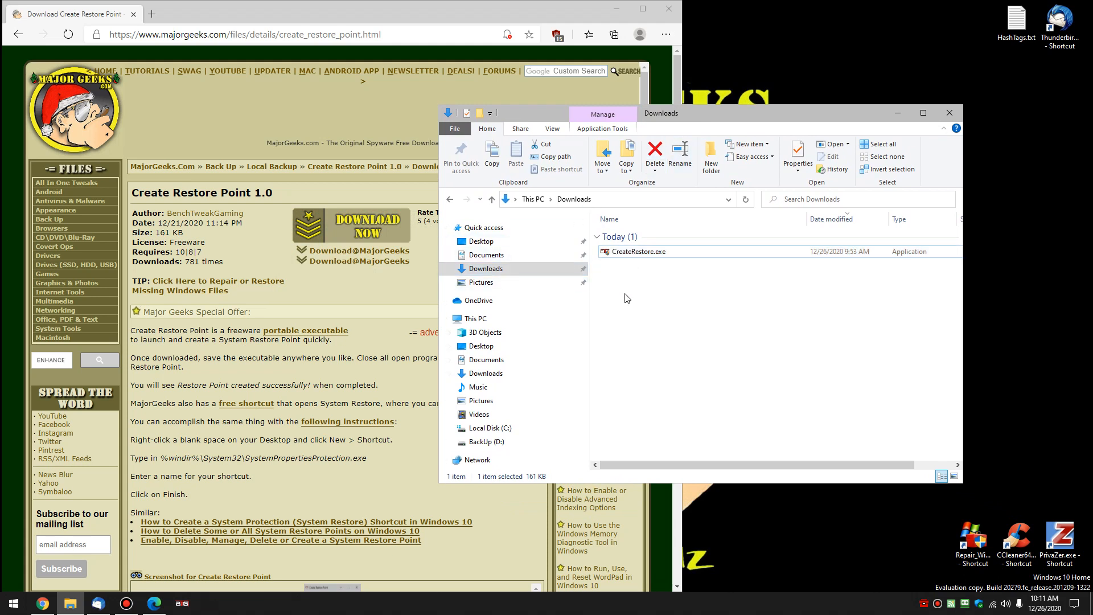
Select CreateRestore.exe in Downloads and delete it from its context menu
left_click(636, 251)
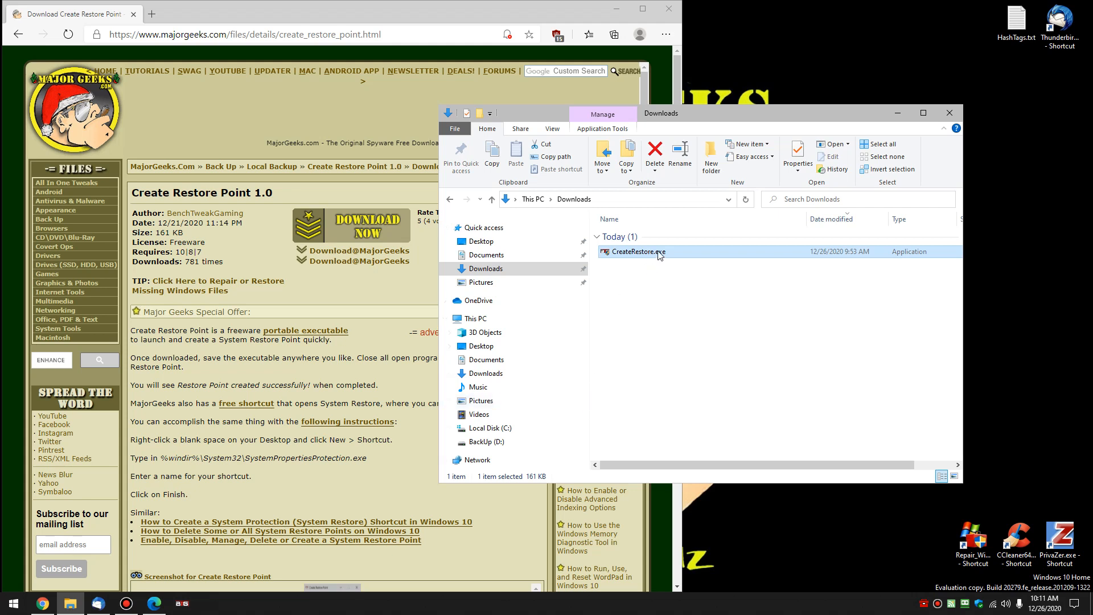
right_click(637, 251)
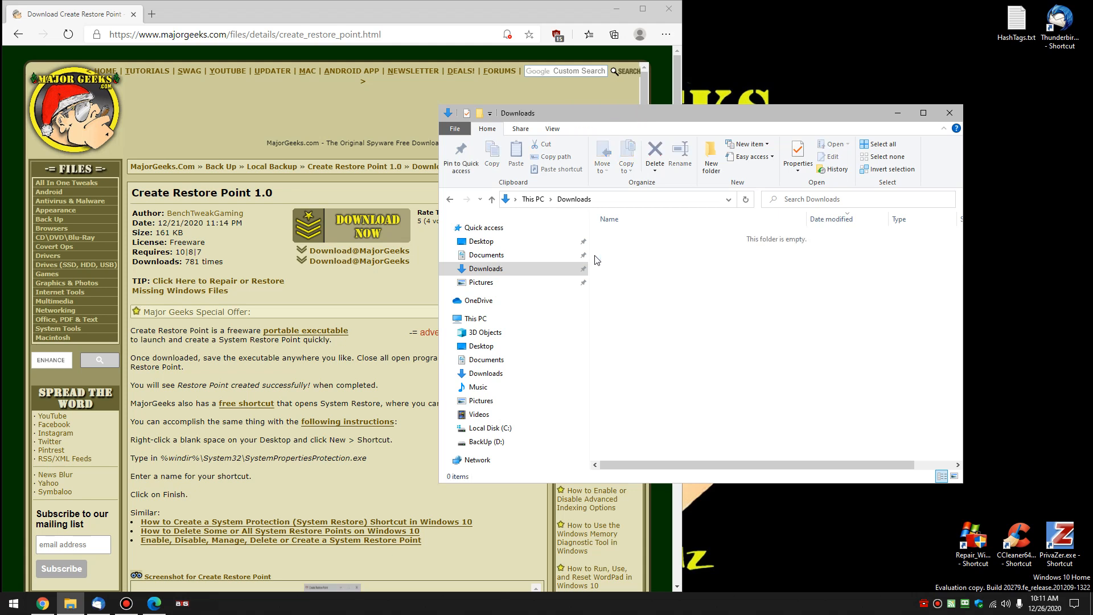
mouse_move(700, 310)
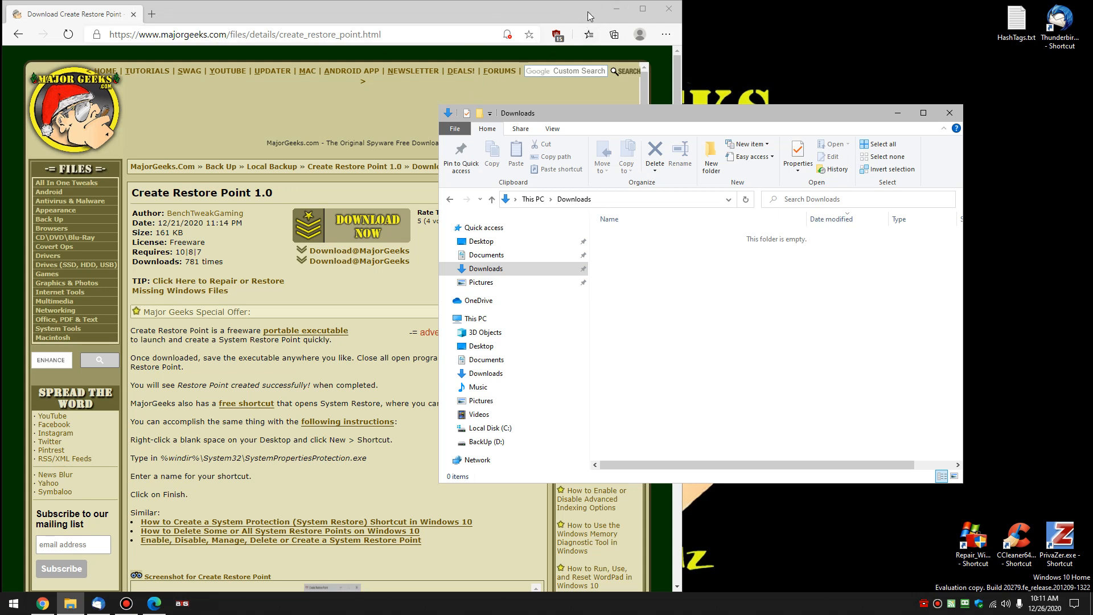
mouse_move(328, 298)
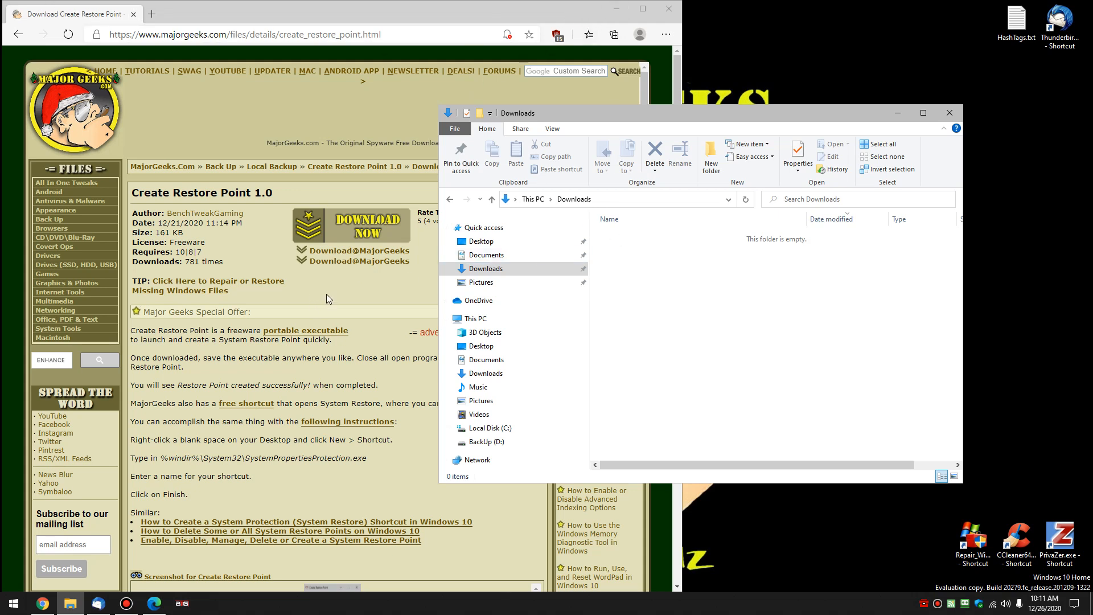
mouse_move(376, 261)
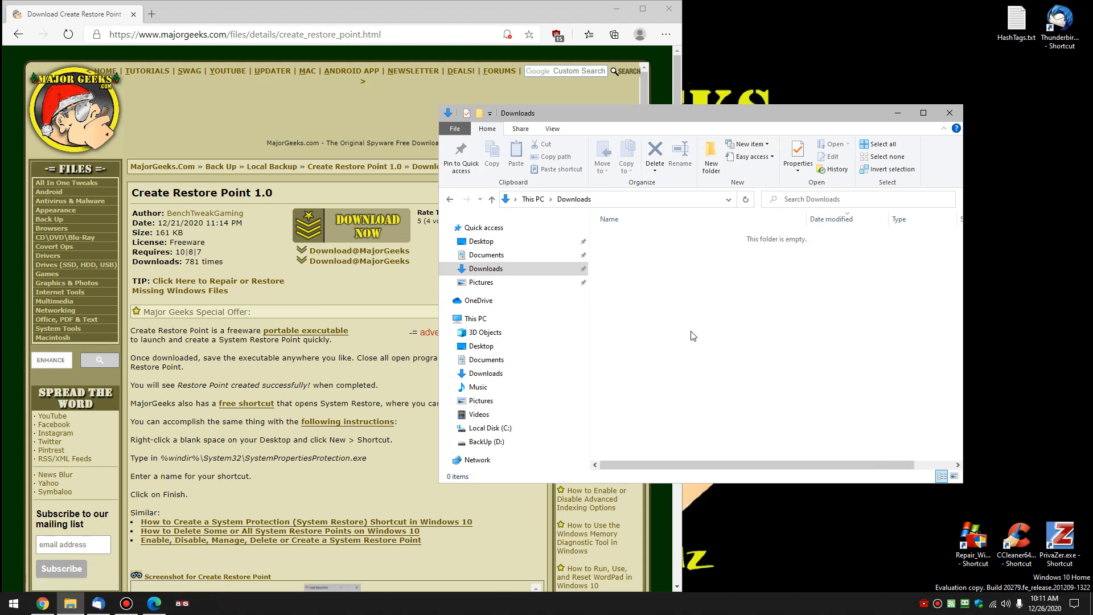
mouse_move(615, 317)
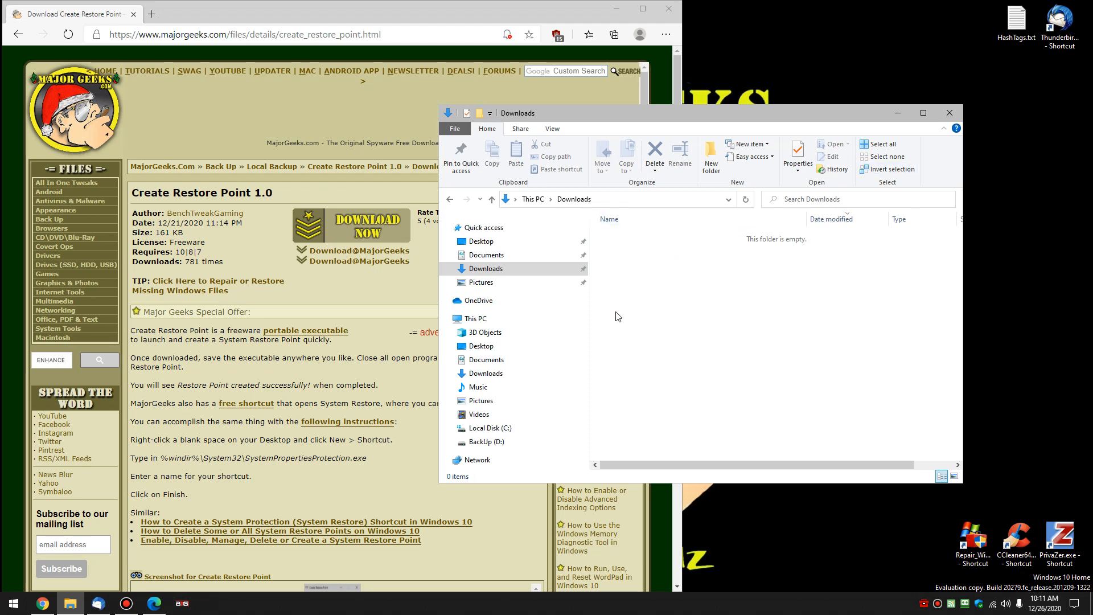
mouse_move(599, 191)
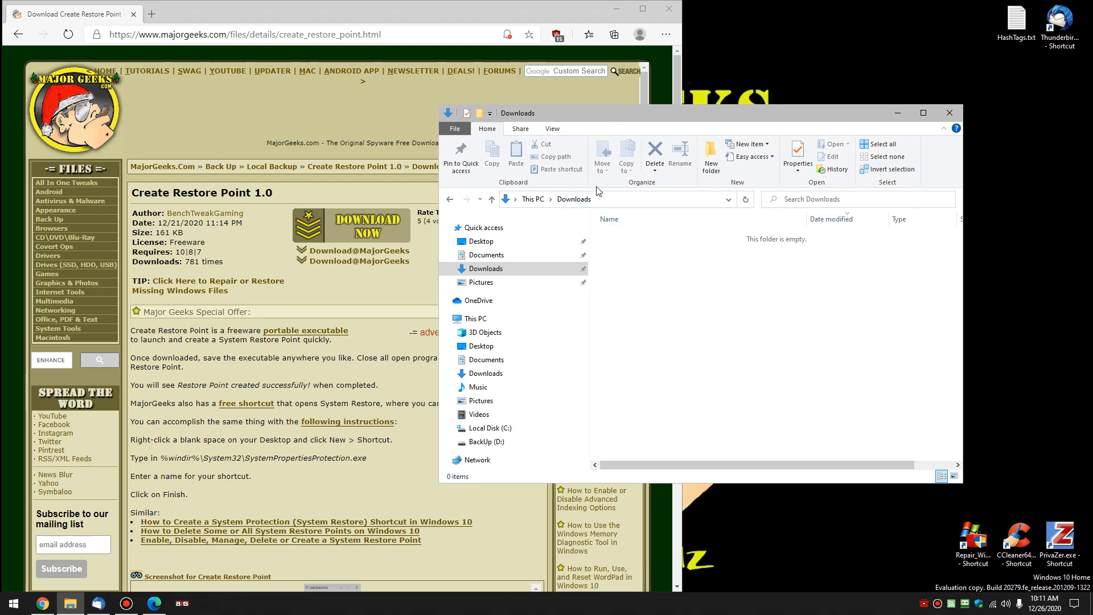